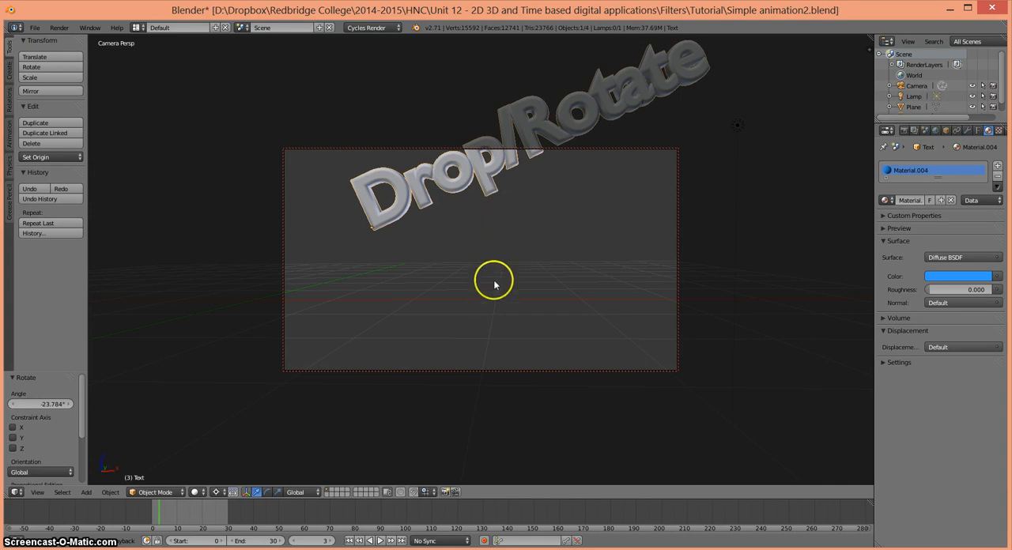
mouse_move(573, 220)
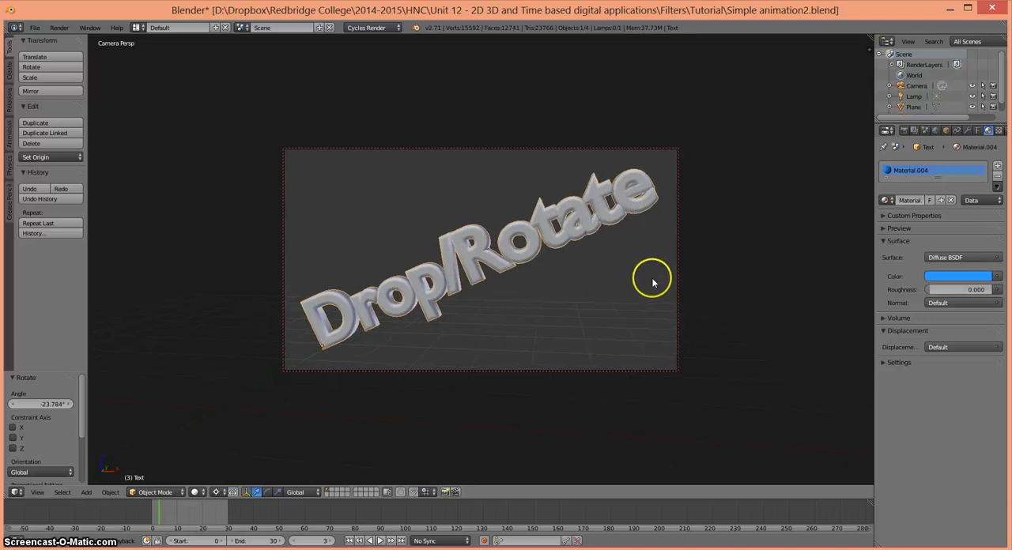
mouse_move(718, 275)
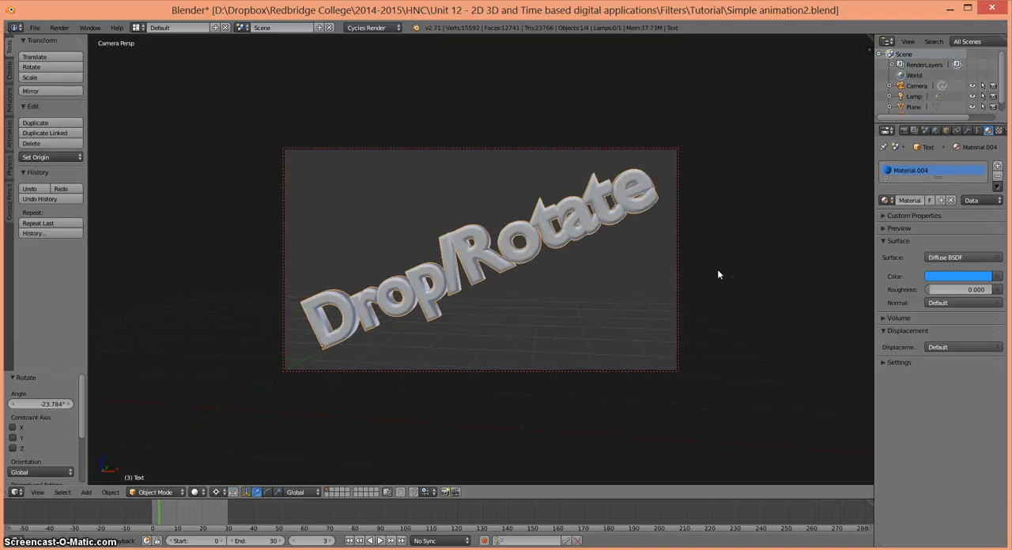
Insert a location keyframe for the 'Drop/Rotate' text at frame 10
left_click(169, 526)
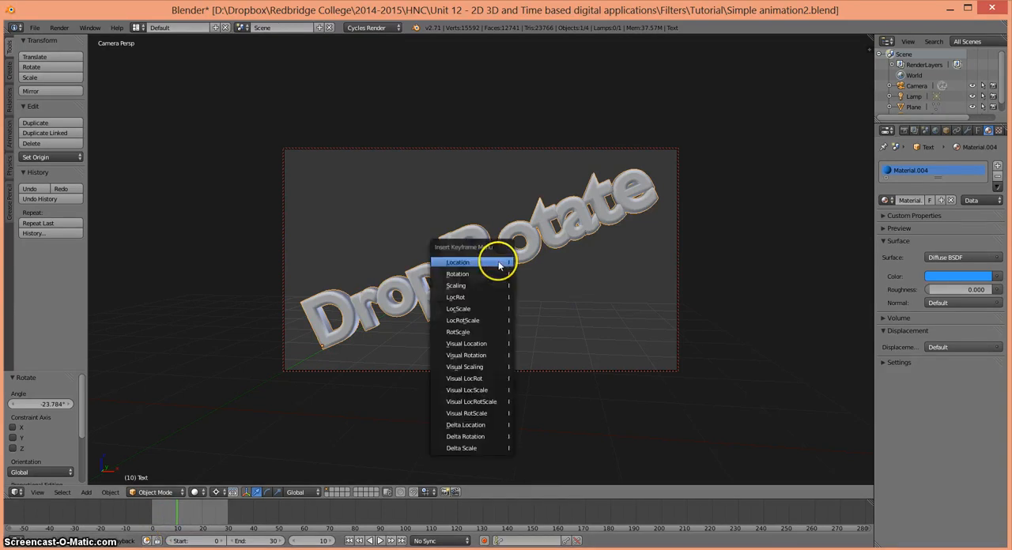
left_click(457, 262)
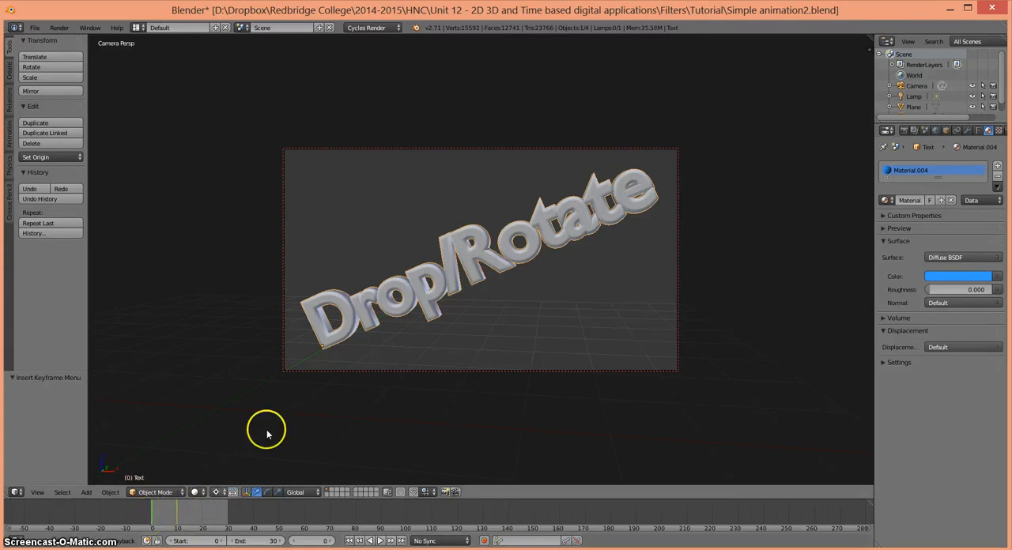
mouse_move(327, 382)
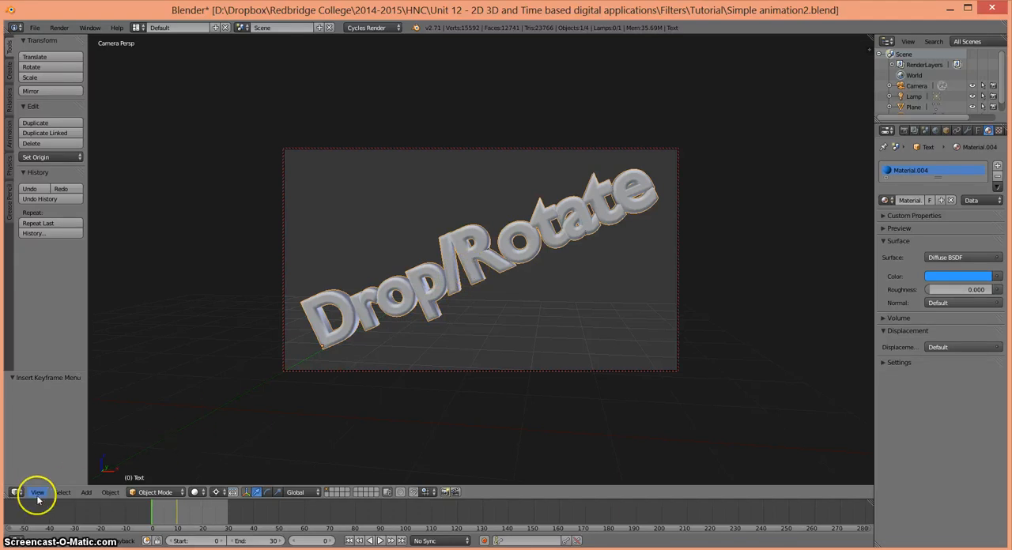
In Right view, move the text back along Y to about -9.3, out of camera view
left_click(37, 491)
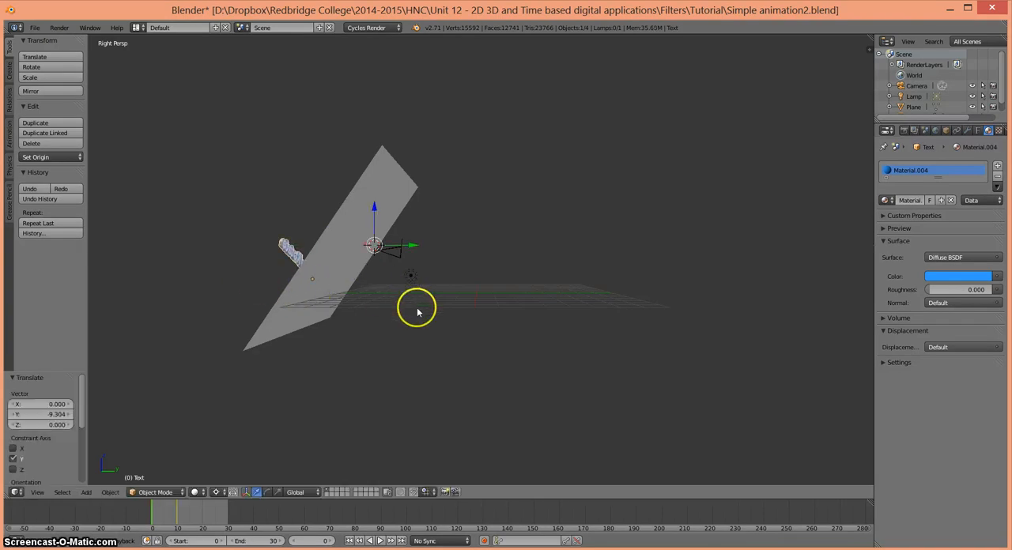
left_click_drag(417, 306, 456, 356)
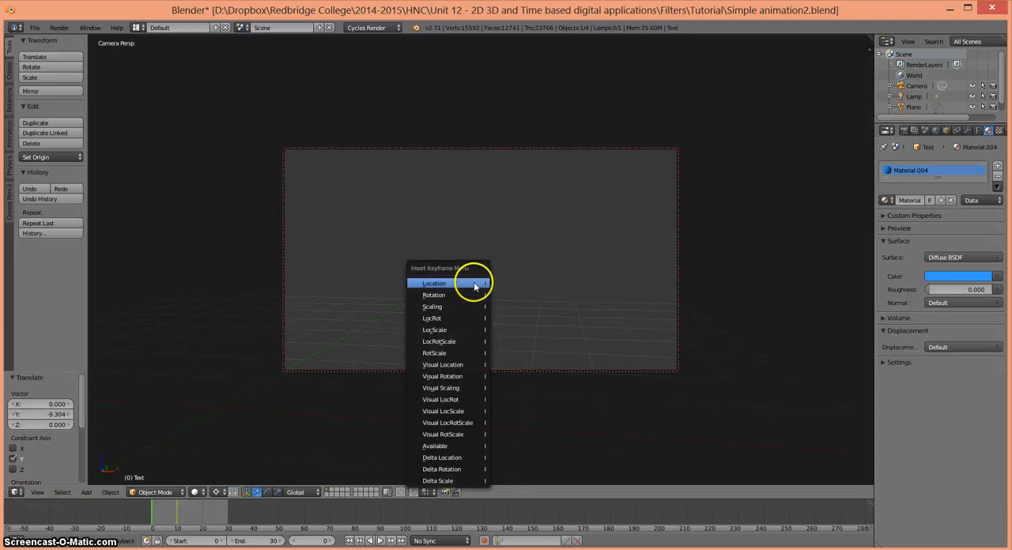
mouse_move(467, 292)
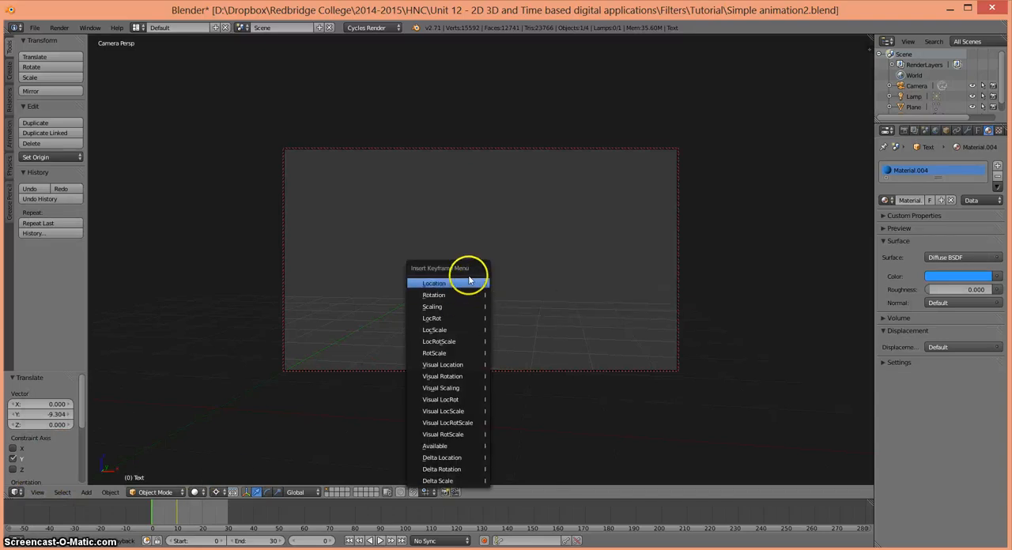
mouse_move(432, 317)
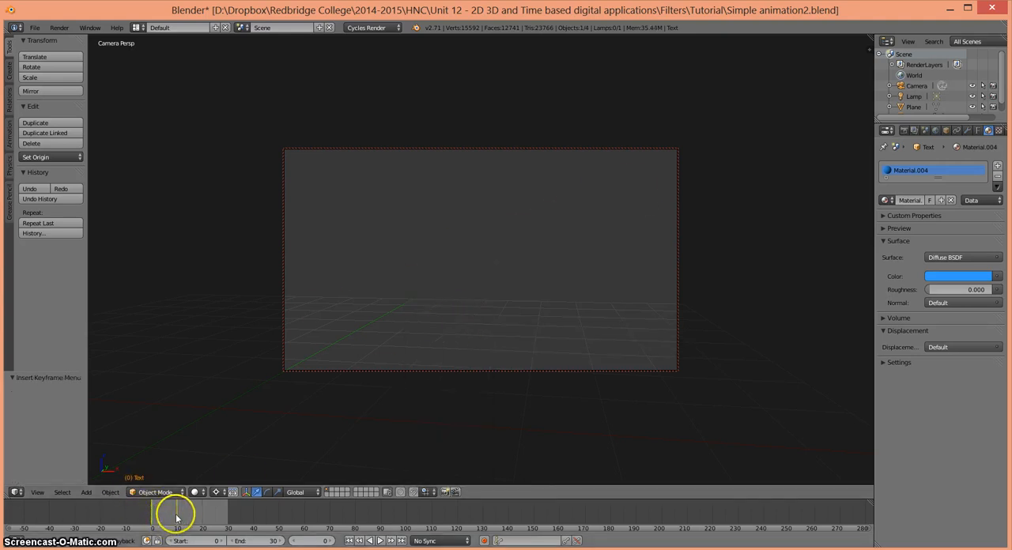
left_click(178, 514)
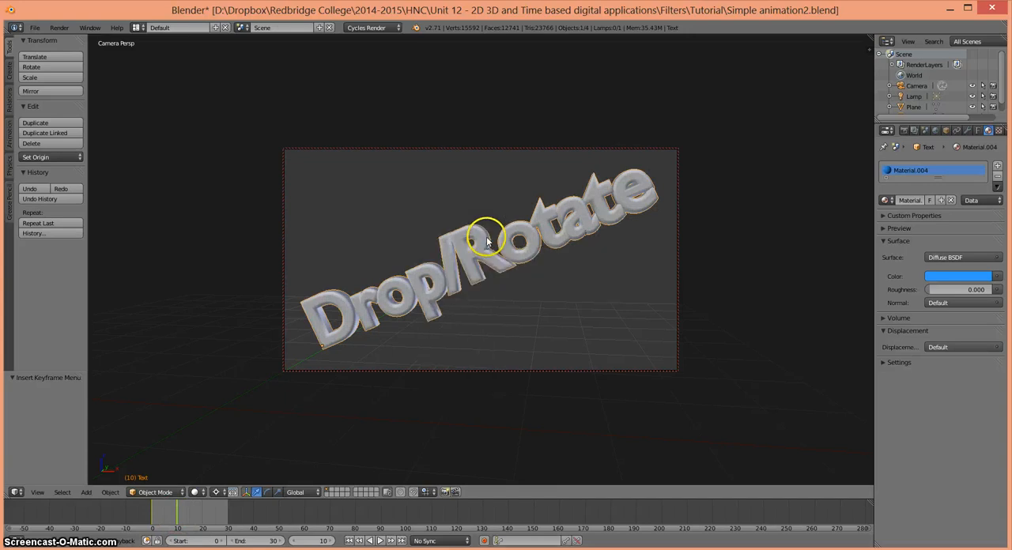
mouse_move(320, 474)
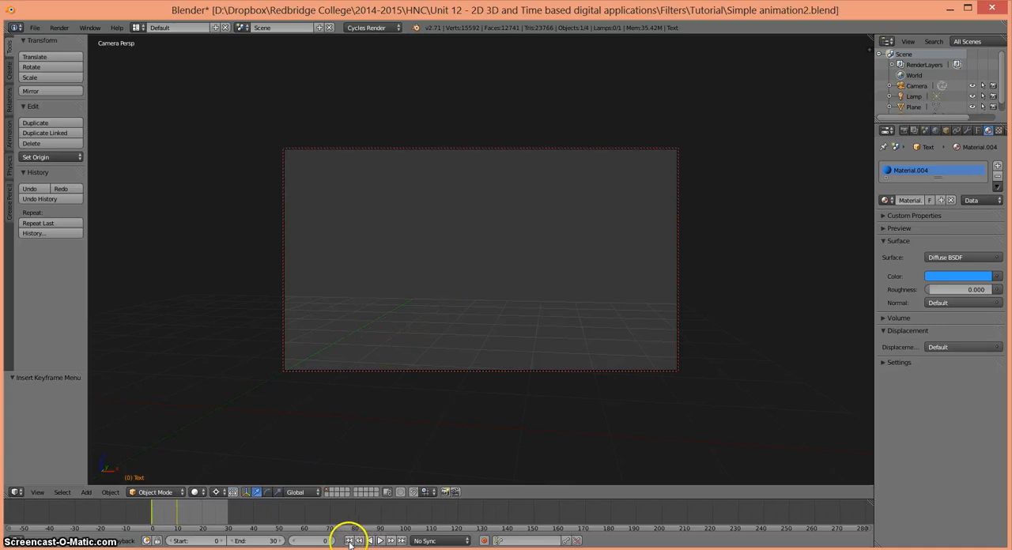
Play the text drop animation from the first frame in the viewport, then stop playback
left_click(379, 541)
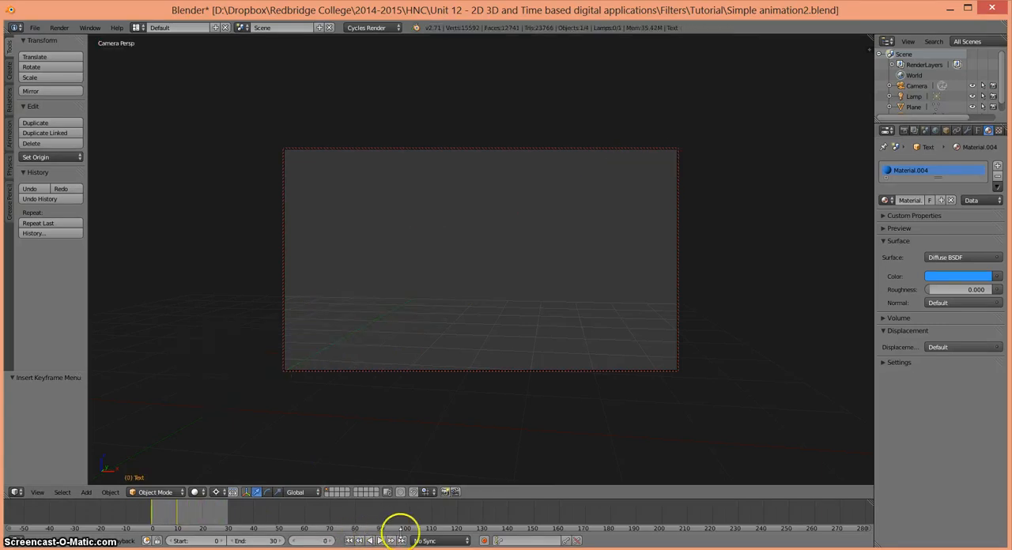
left_click(381, 540)
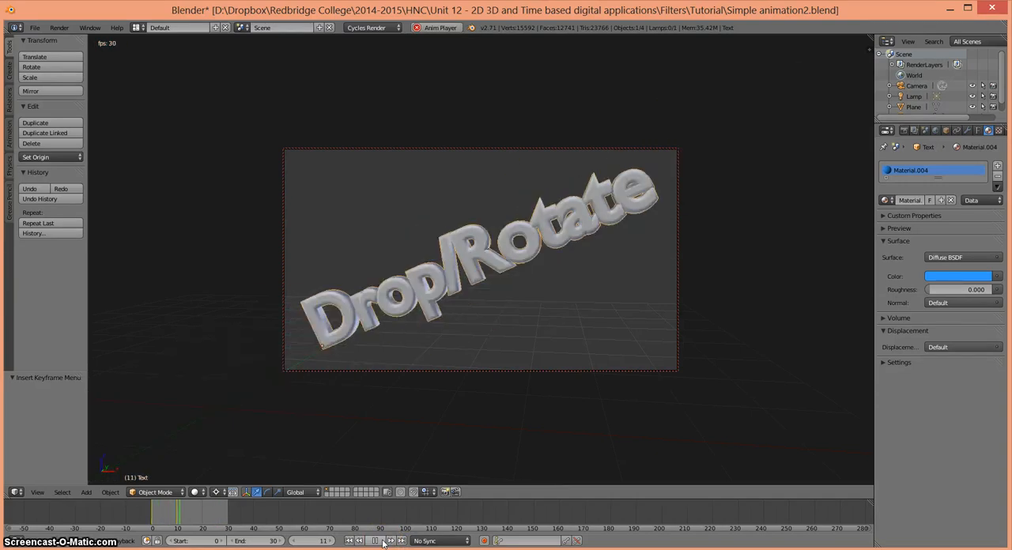
left_click(376, 540)
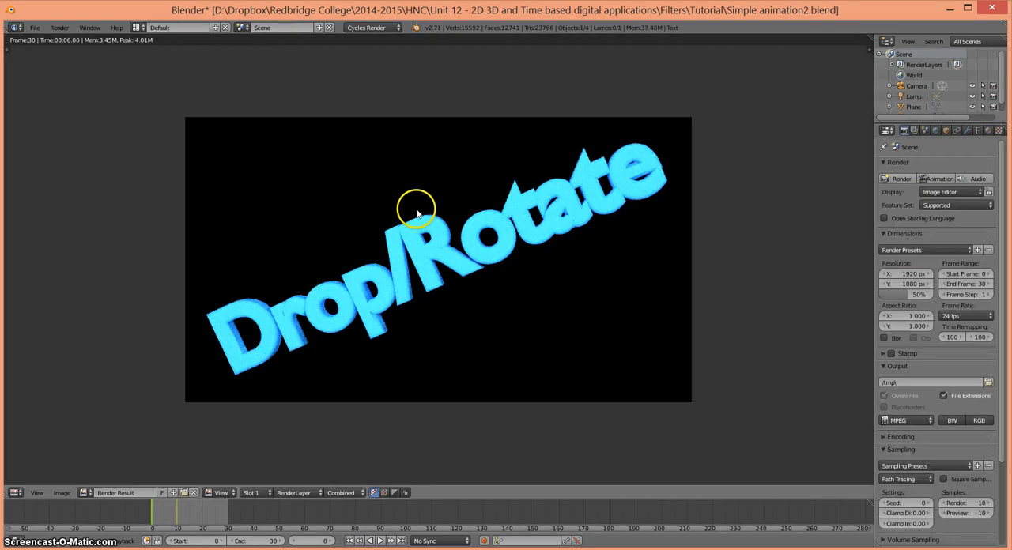
mouse_move(46, 34)
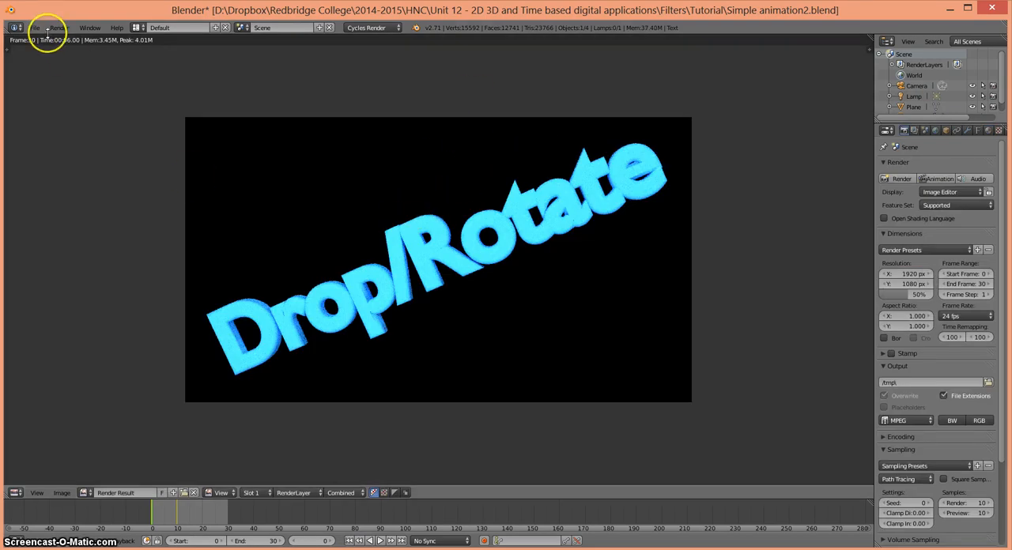
Play the rendered Drop/Rotate animation in the player window and reposition the player
left_click(58, 28)
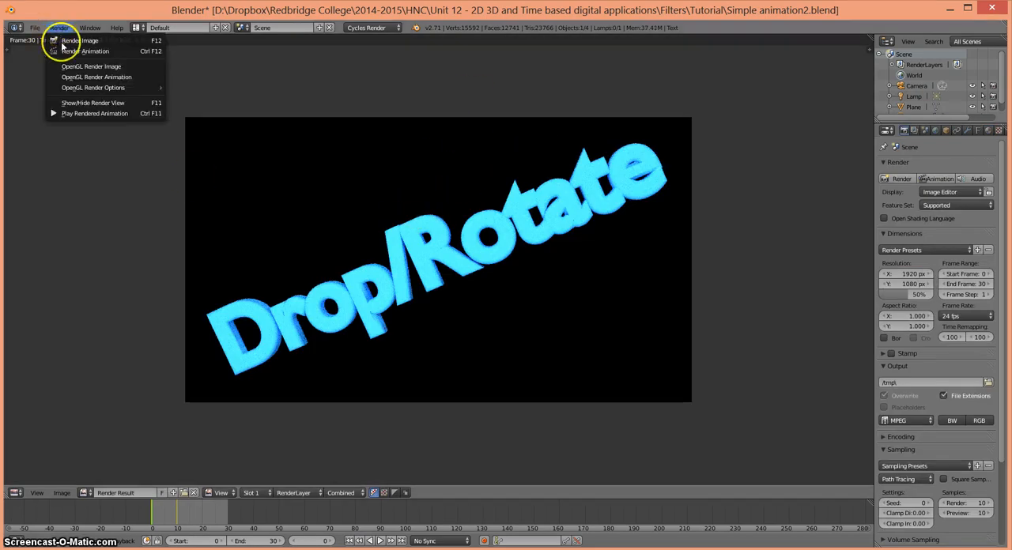
left_click(83, 50)
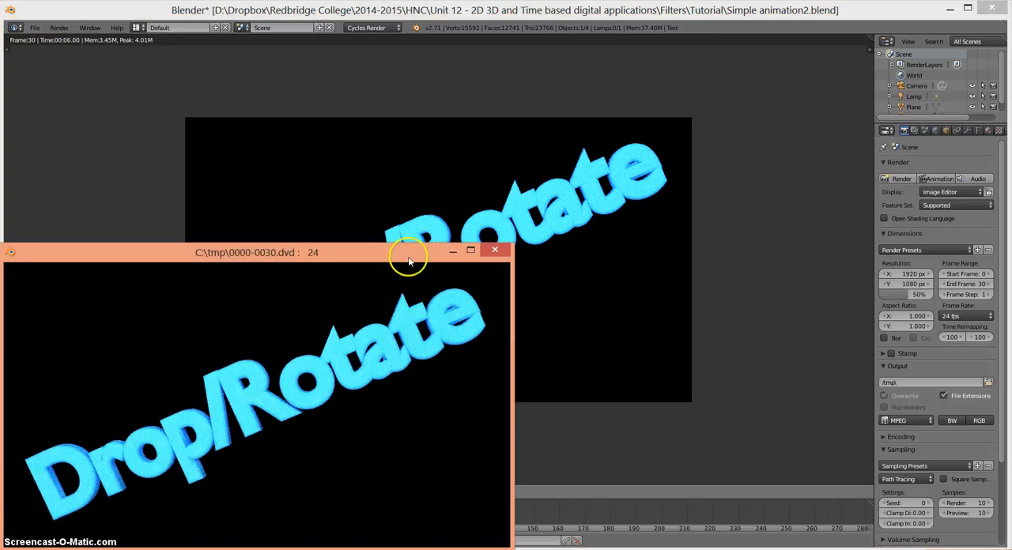
left_click_drag(407, 253, 474, 132)
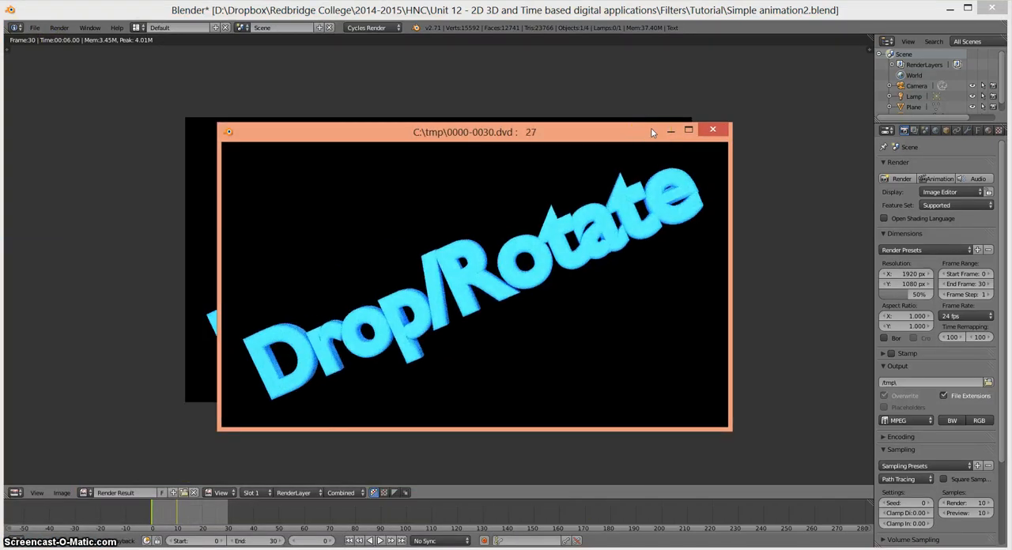